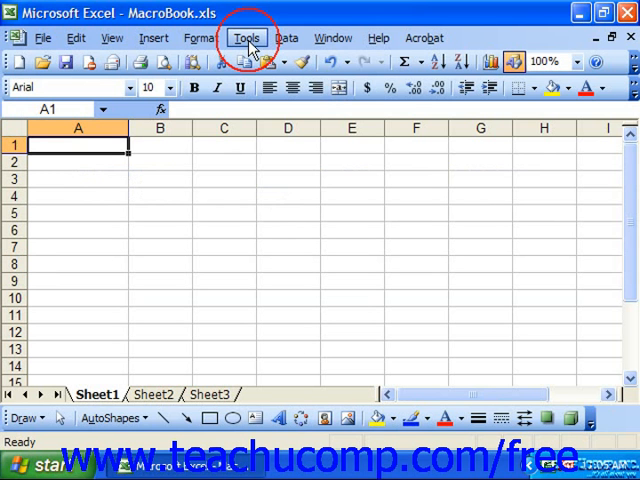
Set up a new macro recording stored in the Personal Macro Workbook, then cancel it.
{"action": "left_click", "coordinate": [246, 38]}
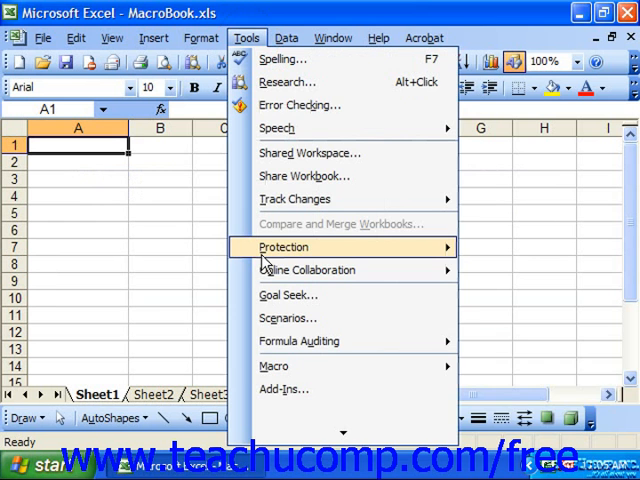
{"action": "left_click", "coordinate": [273, 365]}
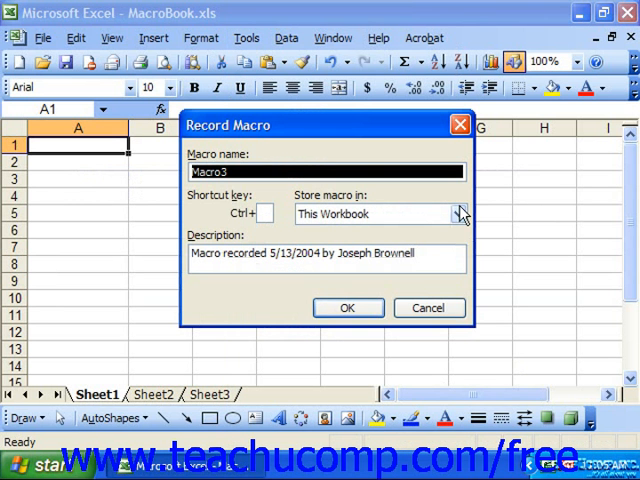
{"action": "left_click", "coordinate": [459, 213]}
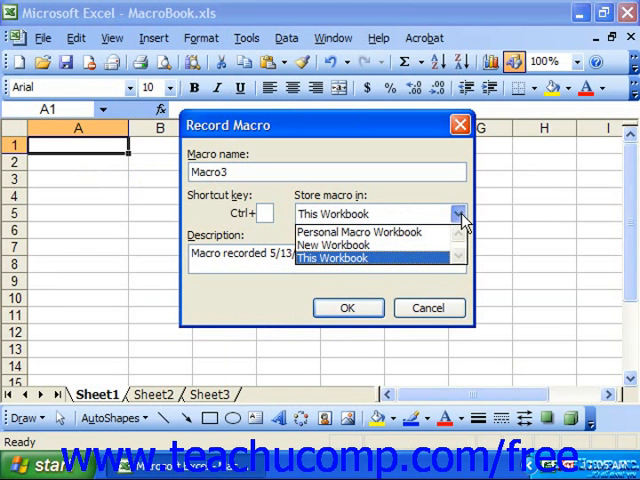
{"action": "mouse_move", "coordinate": [378, 231]}
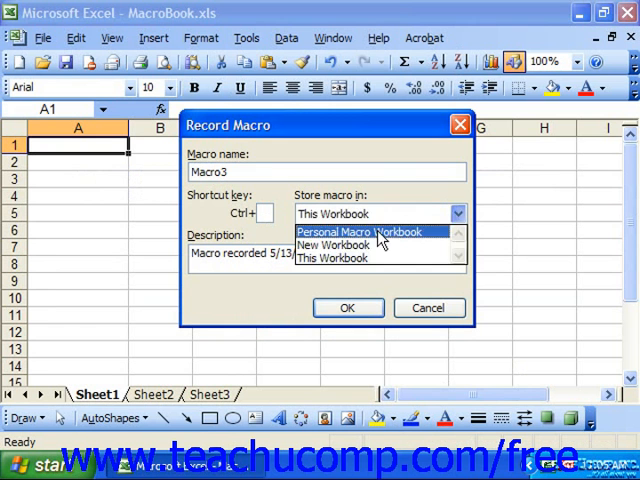
{"action": "left_click", "coordinate": [370, 231]}
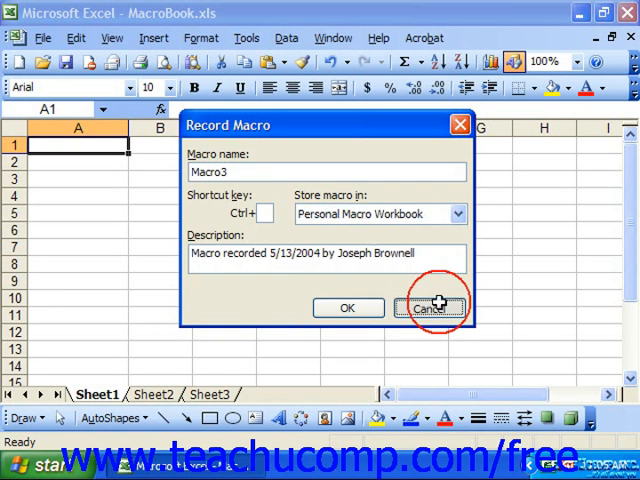
{"action": "left_click", "coordinate": [431, 307]}
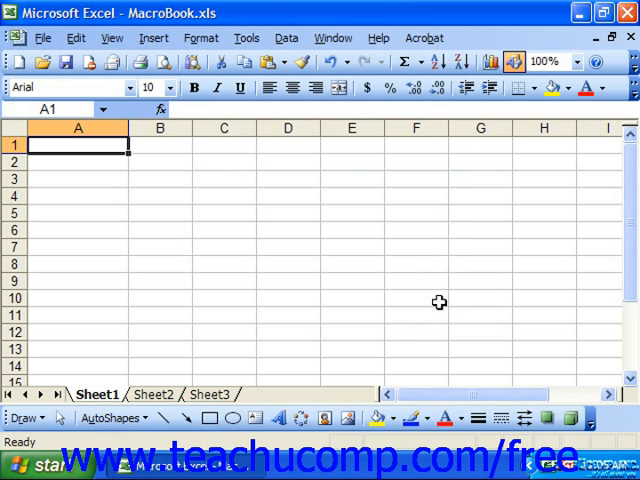
{"action": "mouse_move", "coordinate": [343, 78]}
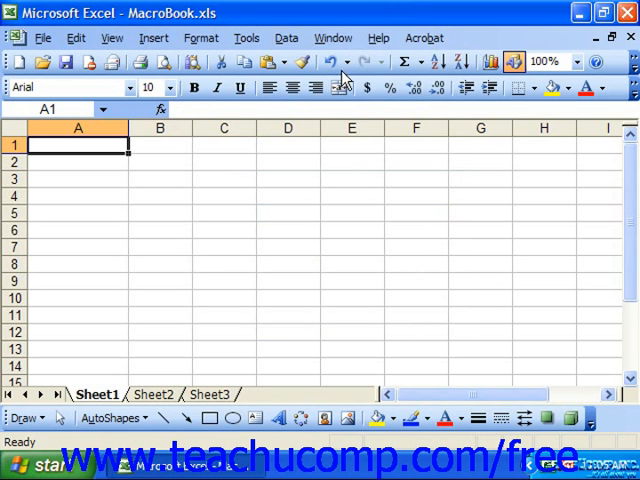
Unhide the PERSONAL.XLS workbook through Window > Unhide.
{"action": "left_click", "coordinate": [333, 38]}
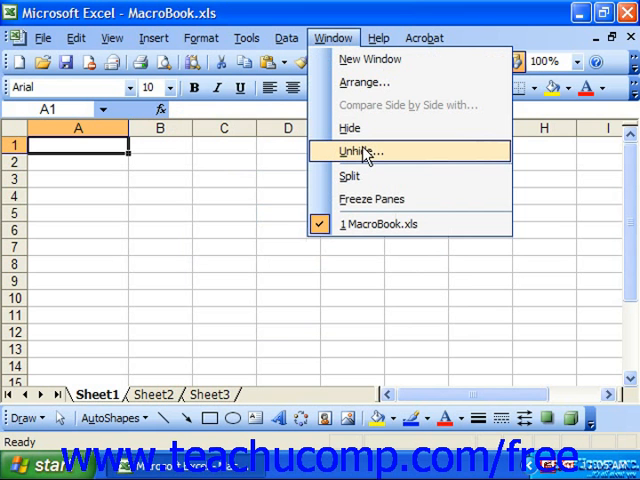
{"action": "left_click", "coordinate": [357, 151]}
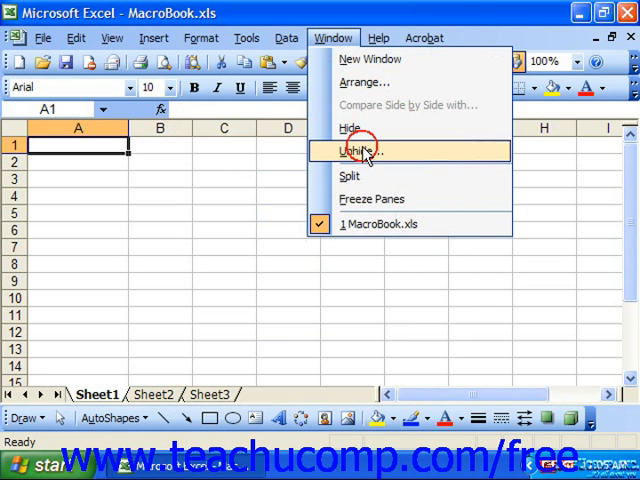
{"action": "left_click", "coordinate": [360, 150]}
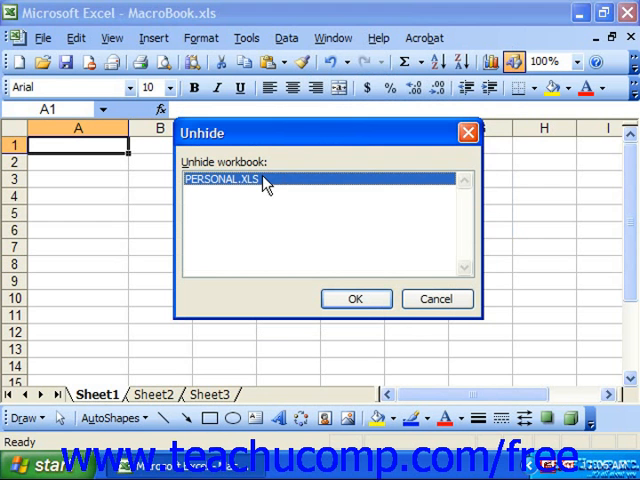
{"action": "left_click", "coordinate": [356, 298]}
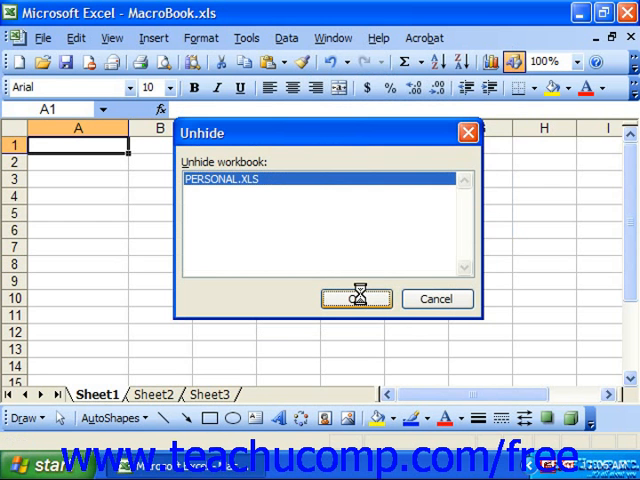
{"action": "left_click", "coordinate": [356, 298]}
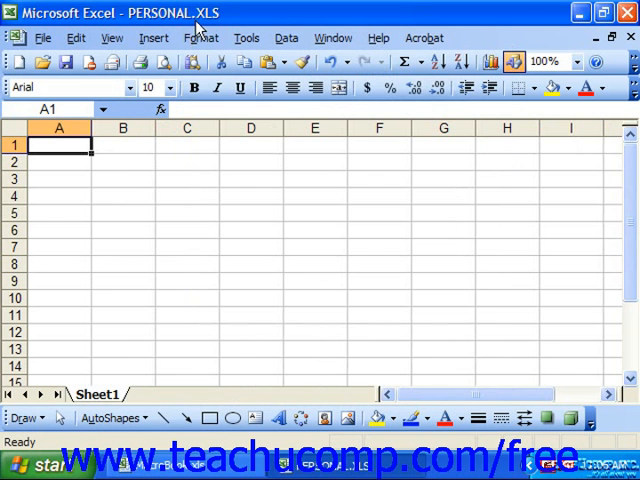
{"action": "mouse_move", "coordinate": [283, 139]}
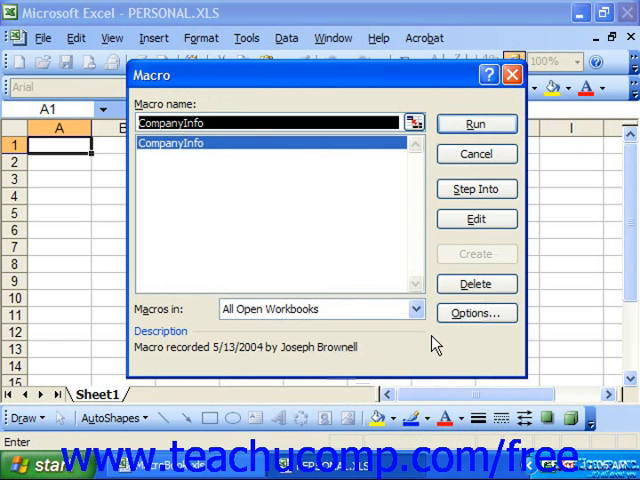
{"action": "left_click", "coordinate": [190, 143]}
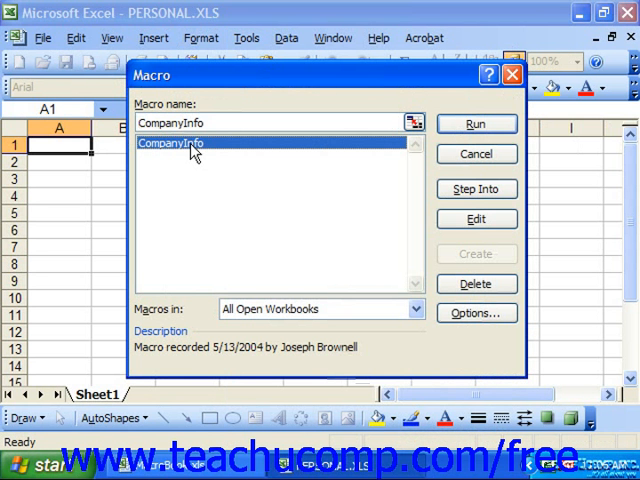
{"action": "left_click", "coordinate": [476, 283]}
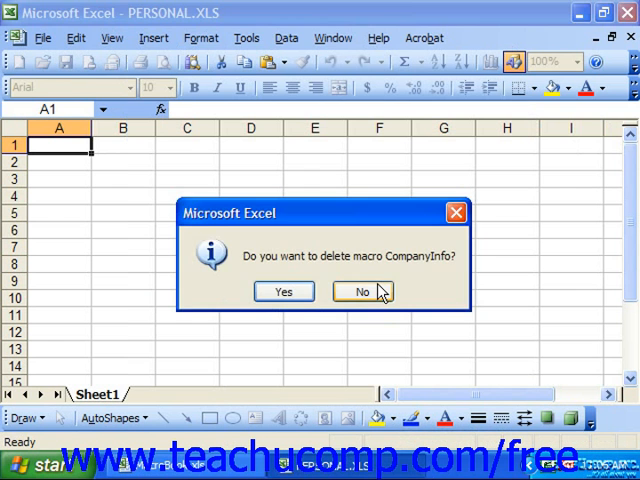
{"action": "left_click", "coordinate": [283, 291]}
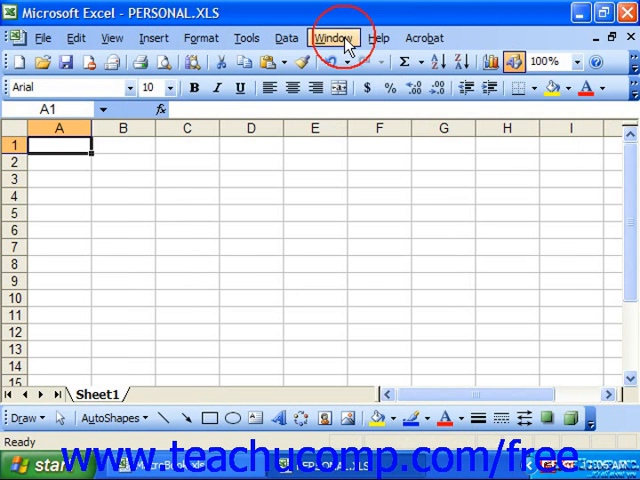
Hide PERSONAL.XLS via Window > Hide, returning to MacroBook.xls.
{"action": "left_click", "coordinate": [333, 38]}
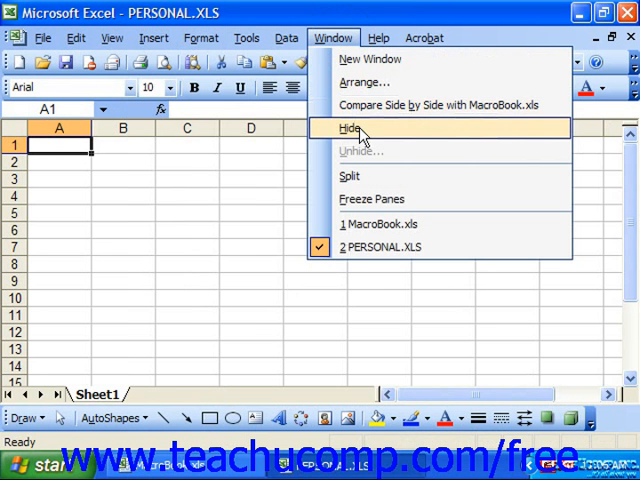
{"action": "left_click", "coordinate": [350, 128]}
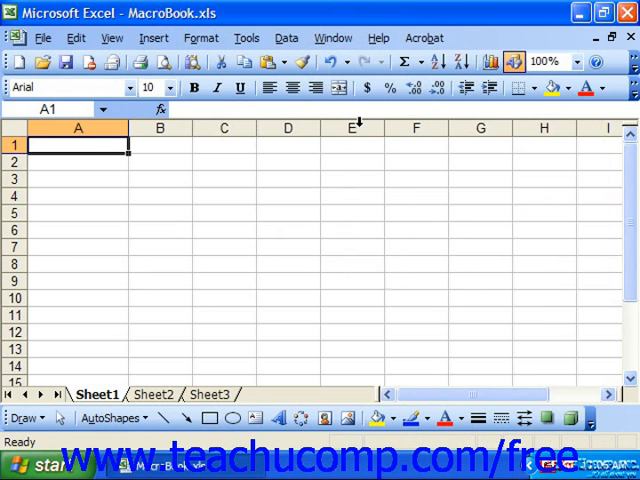